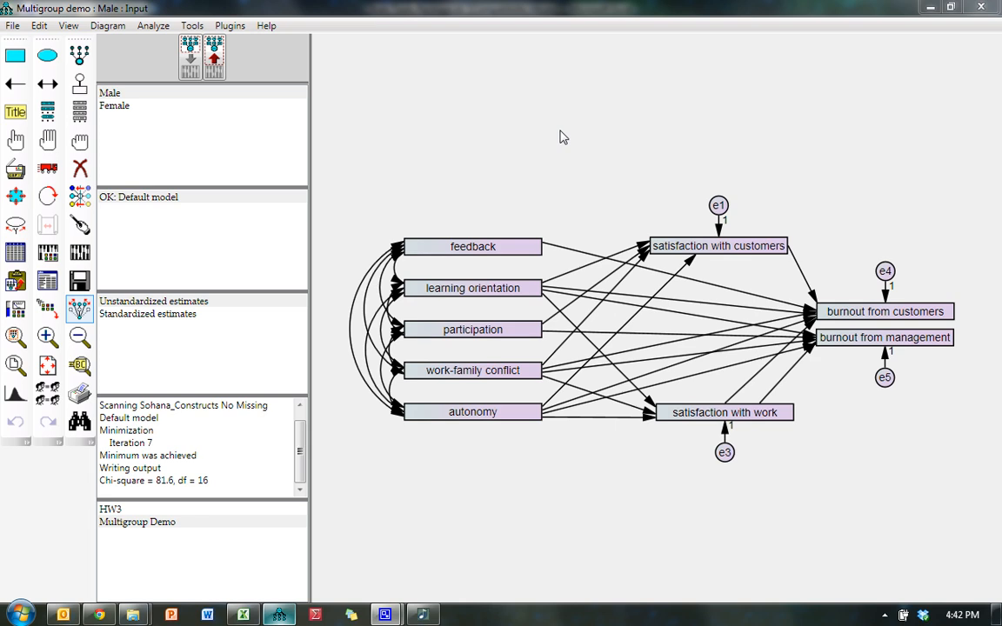
{"action": "mouse_move", "coordinate": [526, 167]}
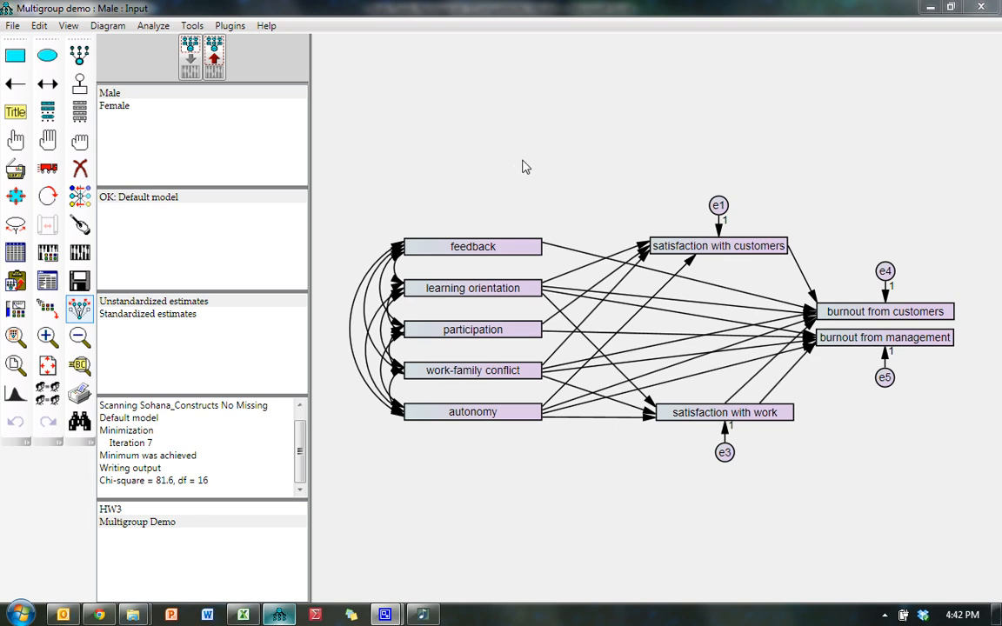
{"action": "mouse_move", "coordinate": [536, 151]}
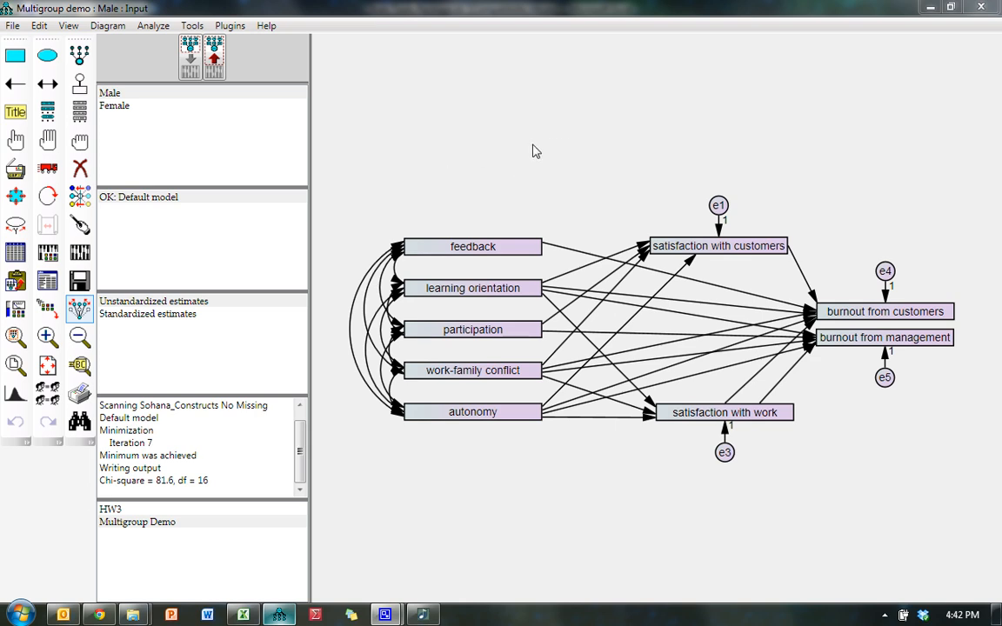
{"action": "mouse_move", "coordinate": [500, 192]}
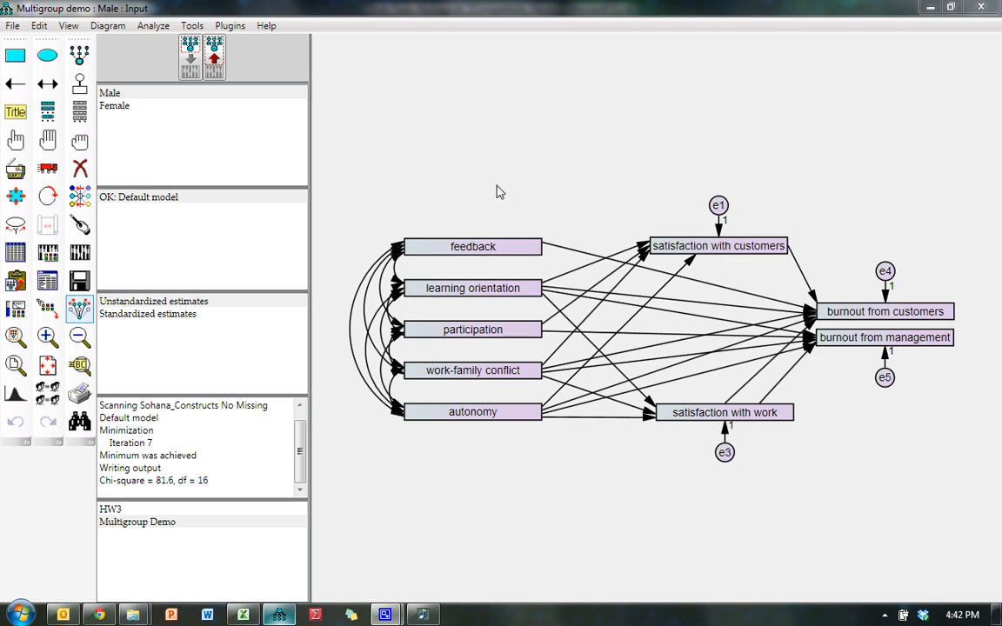
{"action": "mouse_move", "coordinate": [477, 160]}
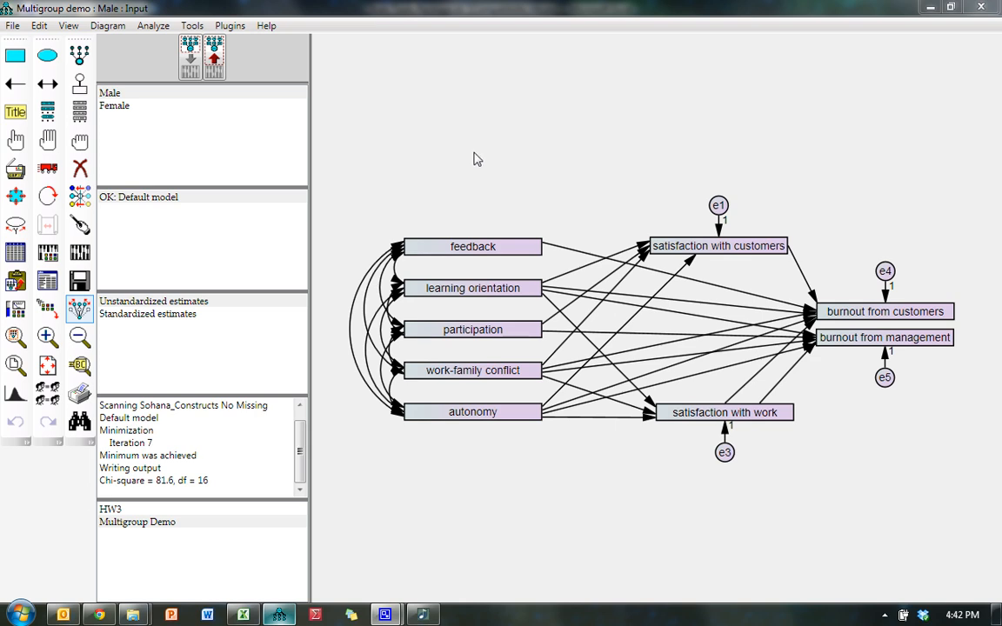
Display the Female group's path diagram after briefly selecting Male
{"action": "left_click", "coordinate": [111, 93]}
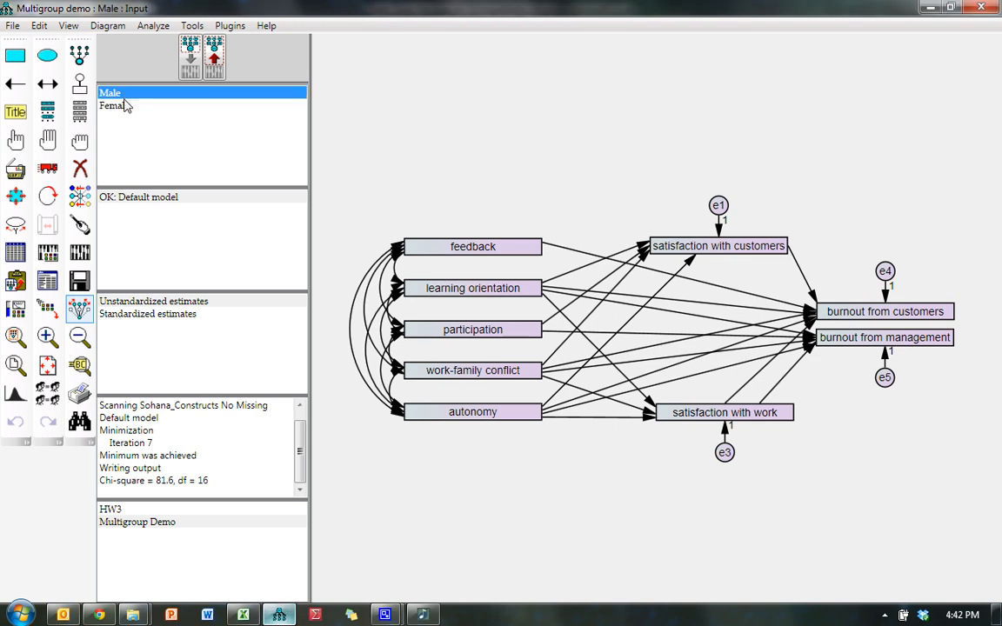
{"action": "left_click", "coordinate": [114, 106]}
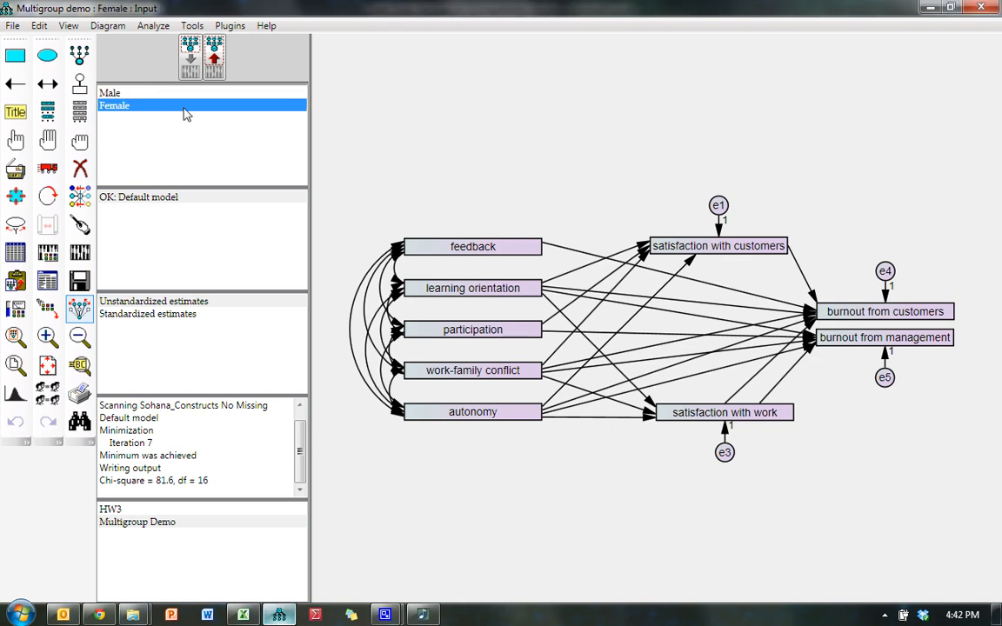
{"action": "mouse_move", "coordinate": [195, 138]}
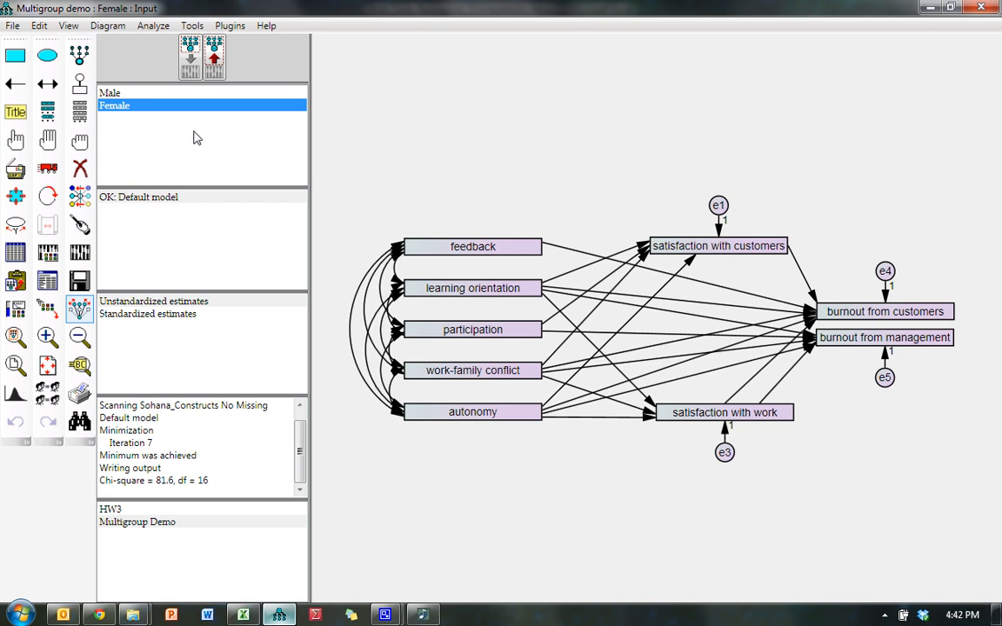
{"action": "mouse_move", "coordinate": [267, 154]}
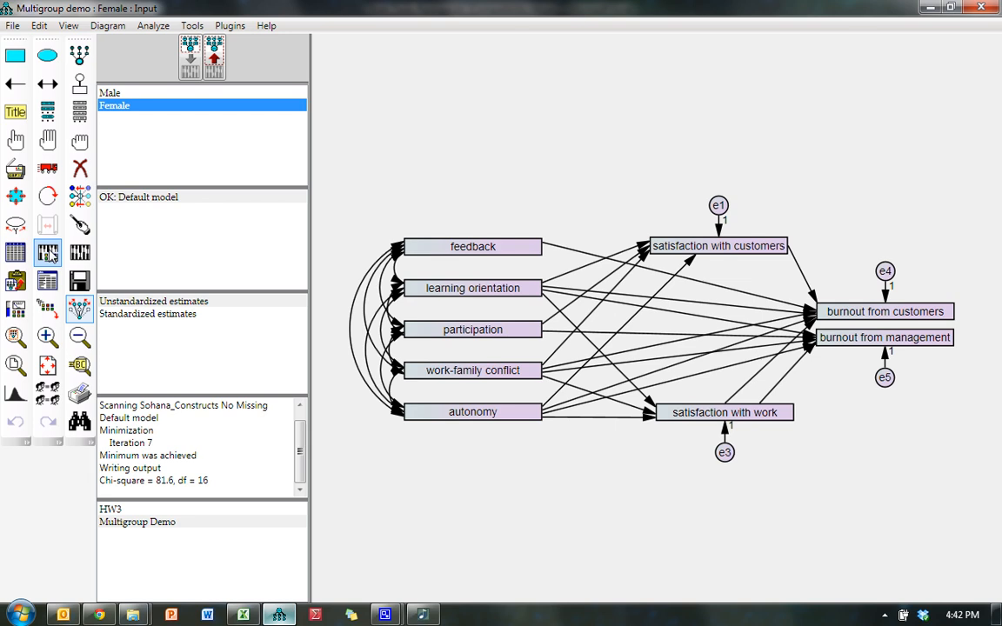
View the Pairwise Parameter Comparisons critical ratios table in the Amos text output
{"action": "left_click", "coordinate": [48, 253]}
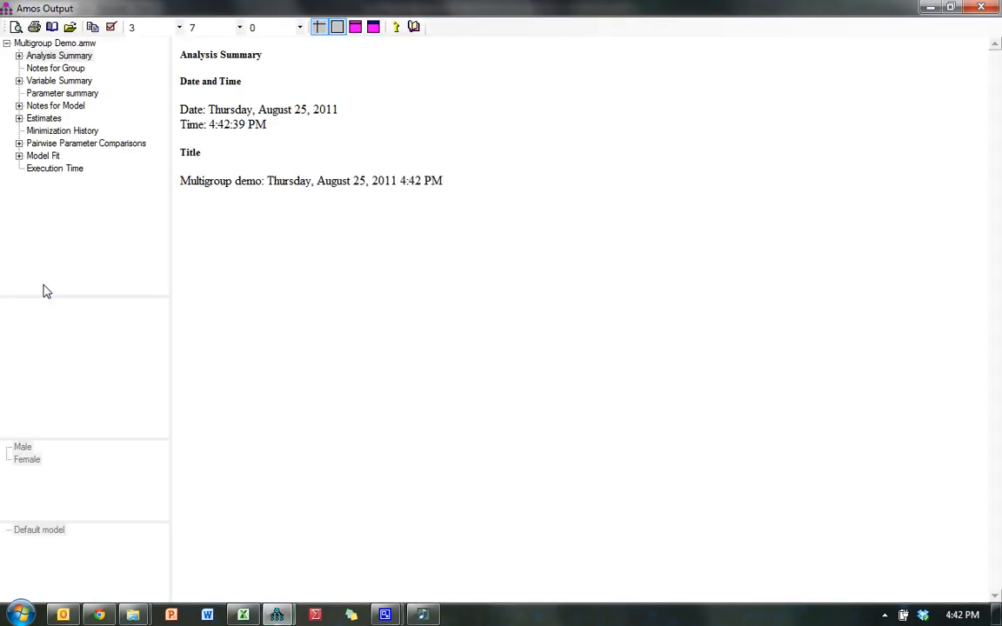
{"action": "mouse_move", "coordinate": [128, 147]}
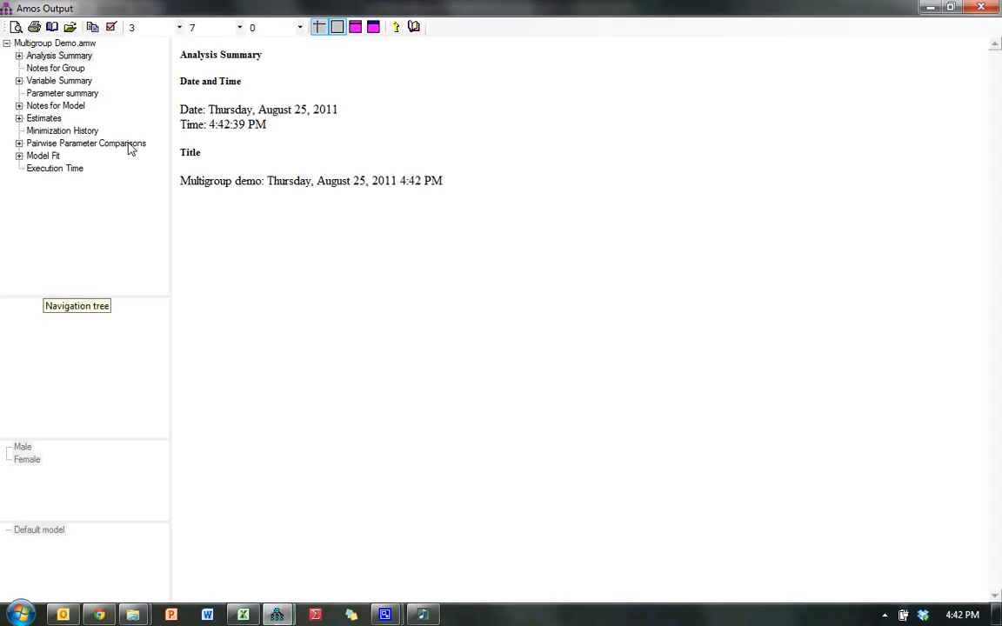
{"action": "left_click", "coordinate": [86, 142]}
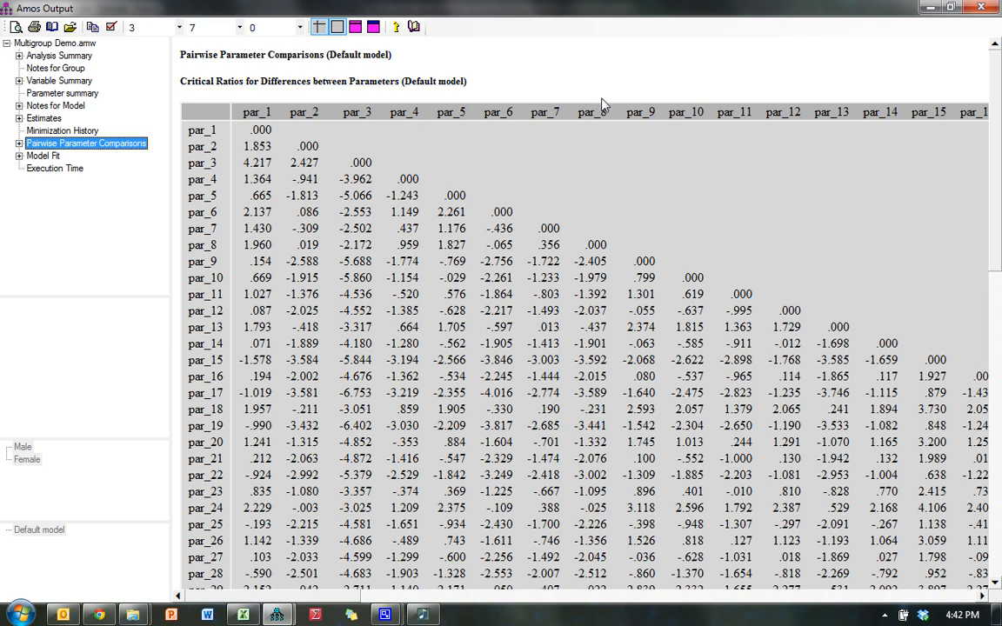
{"action": "mouse_move", "coordinate": [572, 113]}
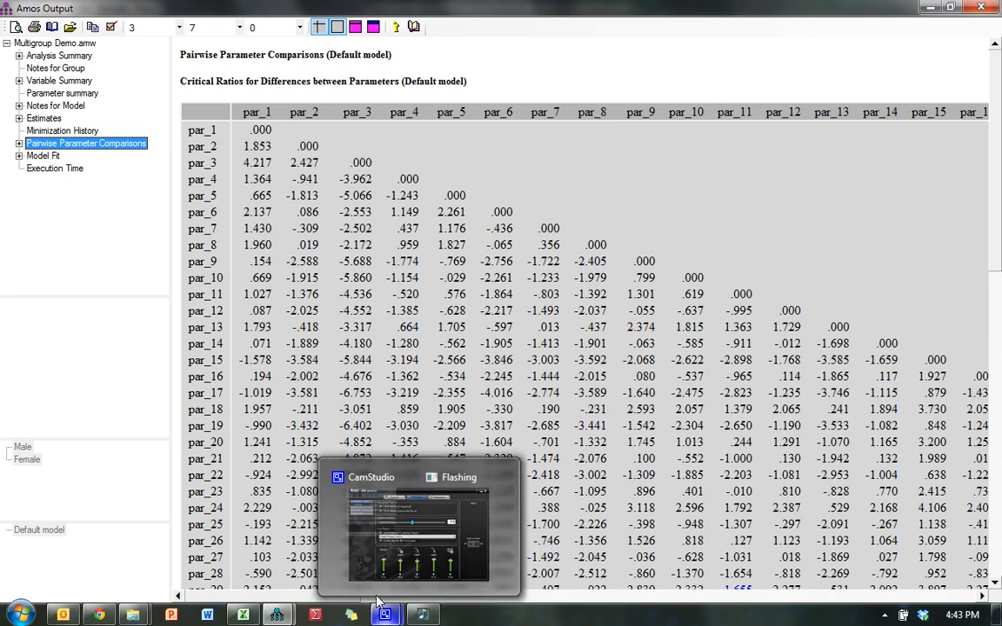
{"action": "scroll", "scroll_direction": "down", "scroll_amount": 3}
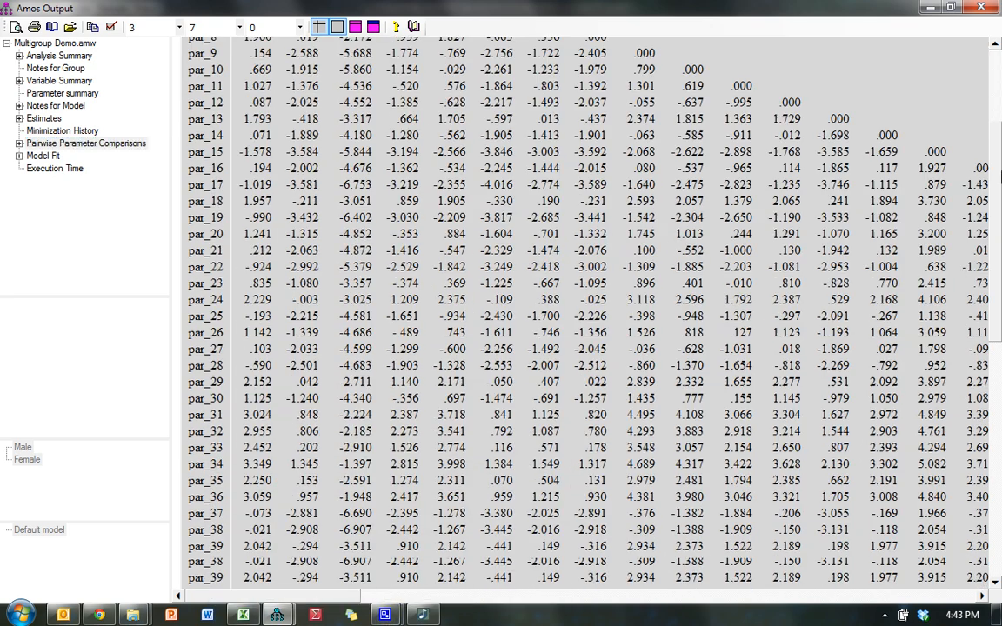
{"action": "scroll", "scroll_direction": "down", "scroll_amount": 3}
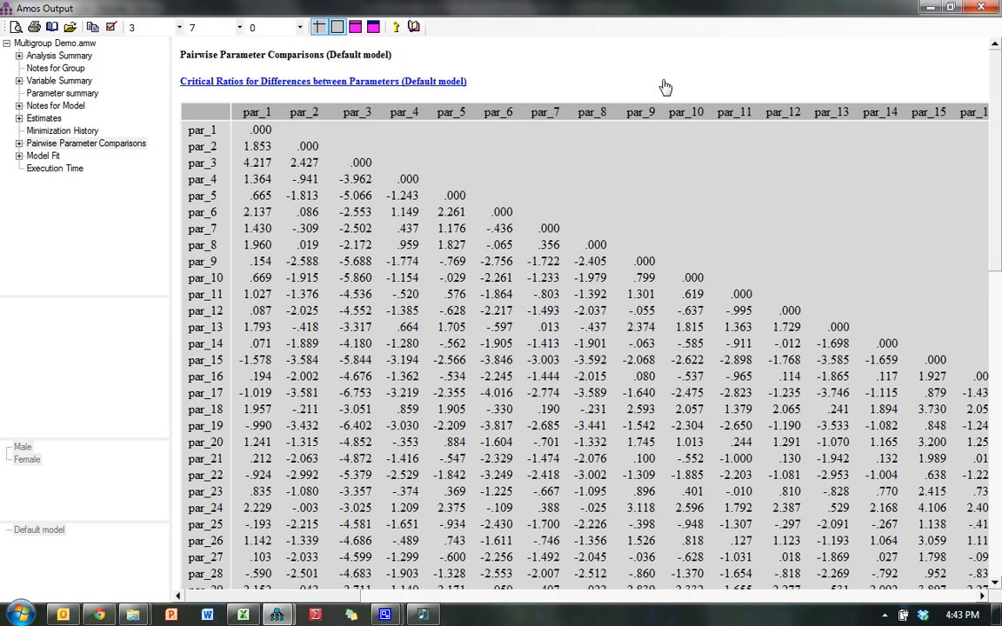
{"action": "mouse_move", "coordinate": [589, 95]}
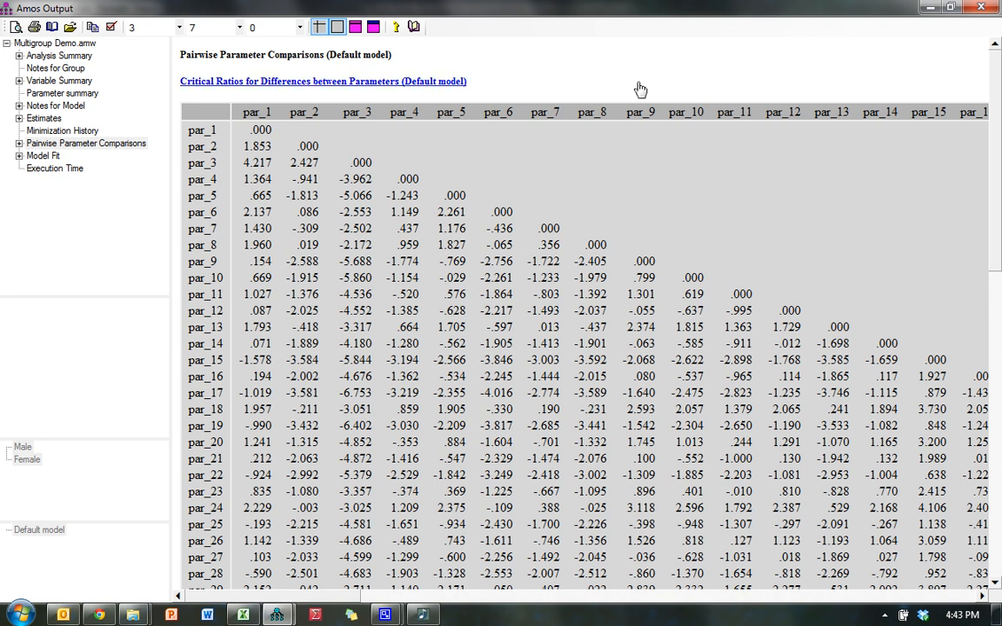
{"action": "mouse_move", "coordinate": [803, 83]}
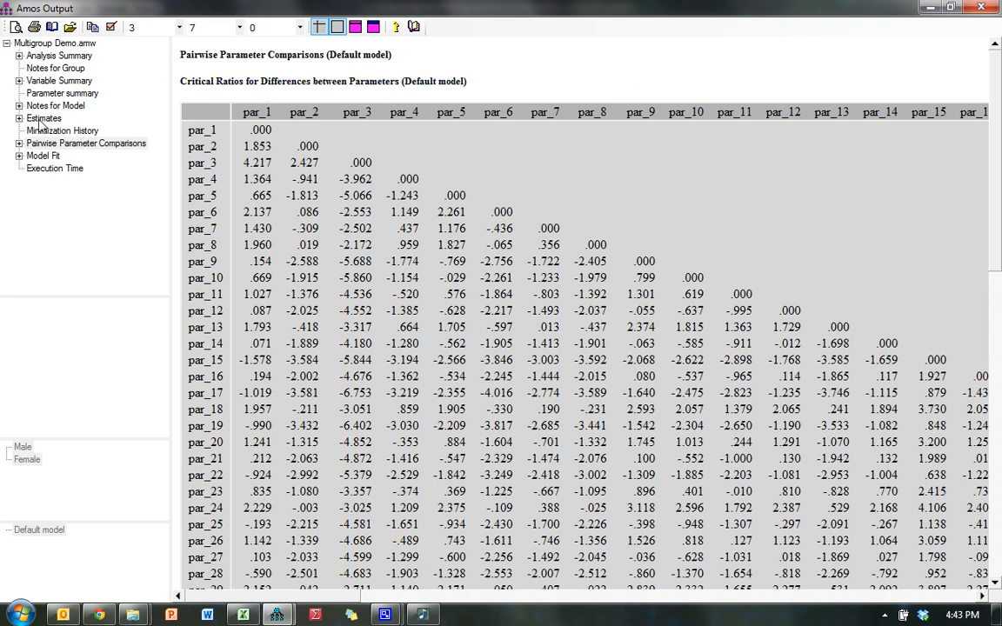
Copy the Male Regression Weights estimates table into GroupDifferences cell A2
{"action": "left_click", "coordinate": [44, 118]}
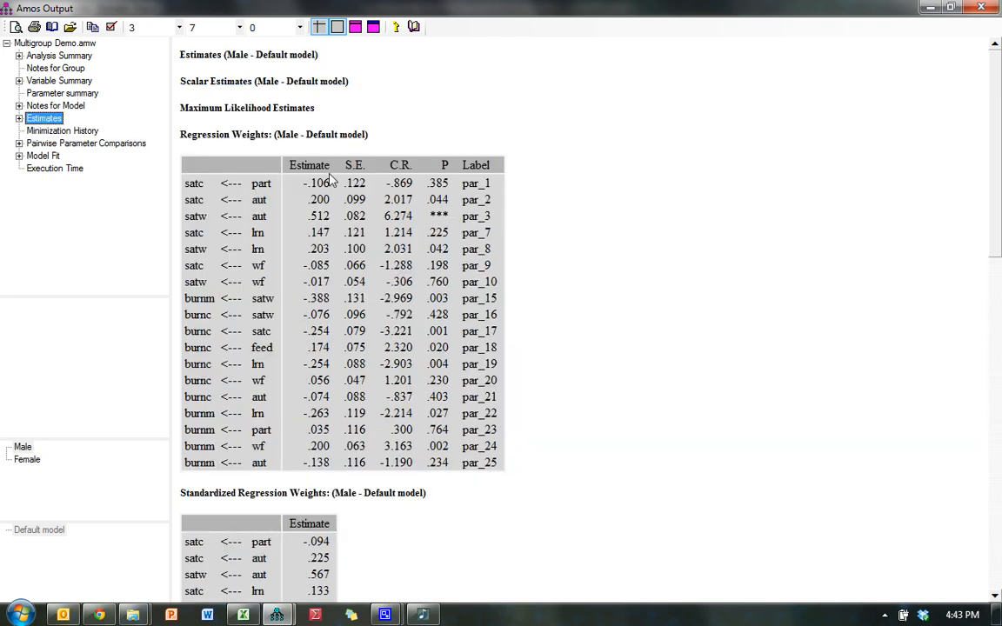
{"action": "left_click", "coordinate": [22, 447]}
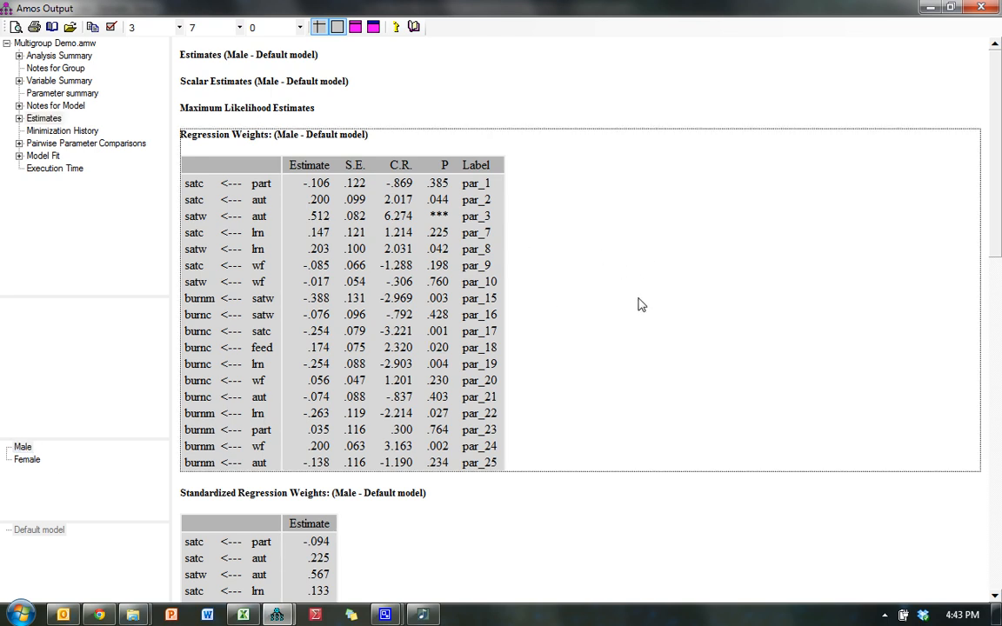
{"action": "right_click", "coordinate": [642, 303]}
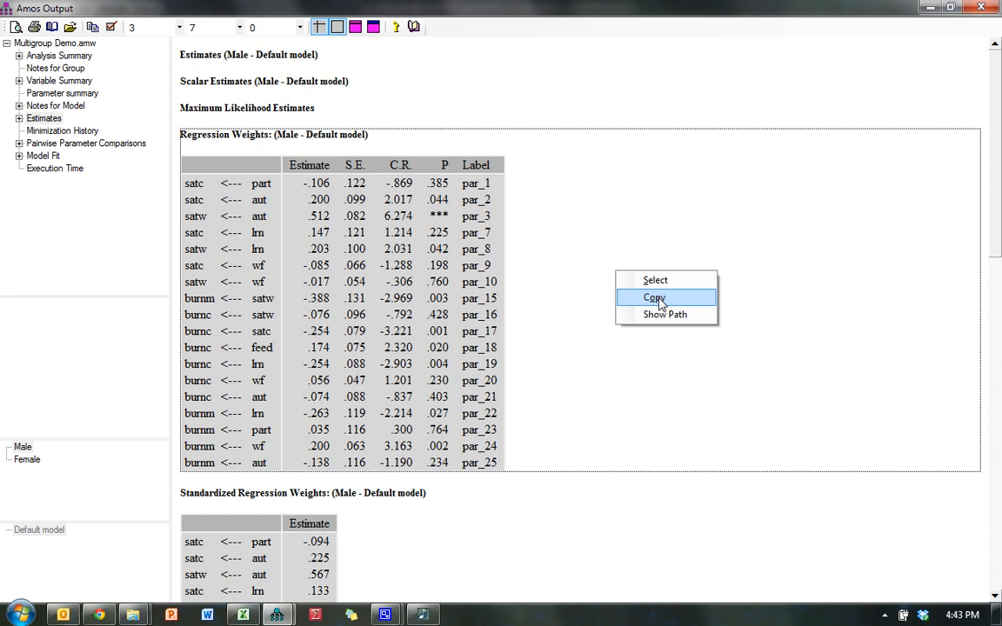
{"action": "key", "text": "alt+tab"}
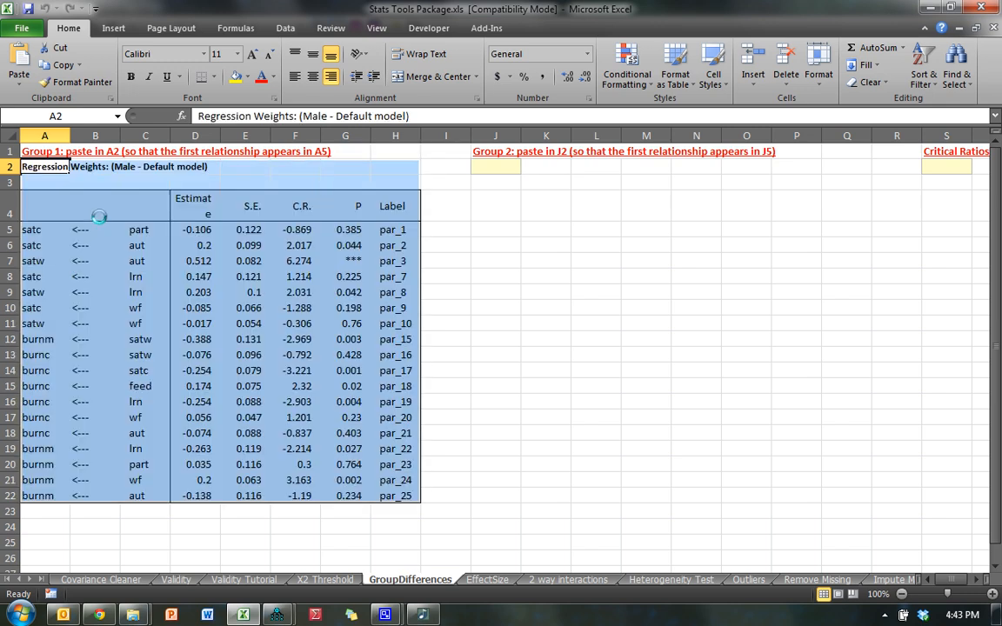
Copy the Critical Ratios for Differences table into the GroupDifferences sheet at S2
{"action": "left_click", "coordinate": [496, 166]}
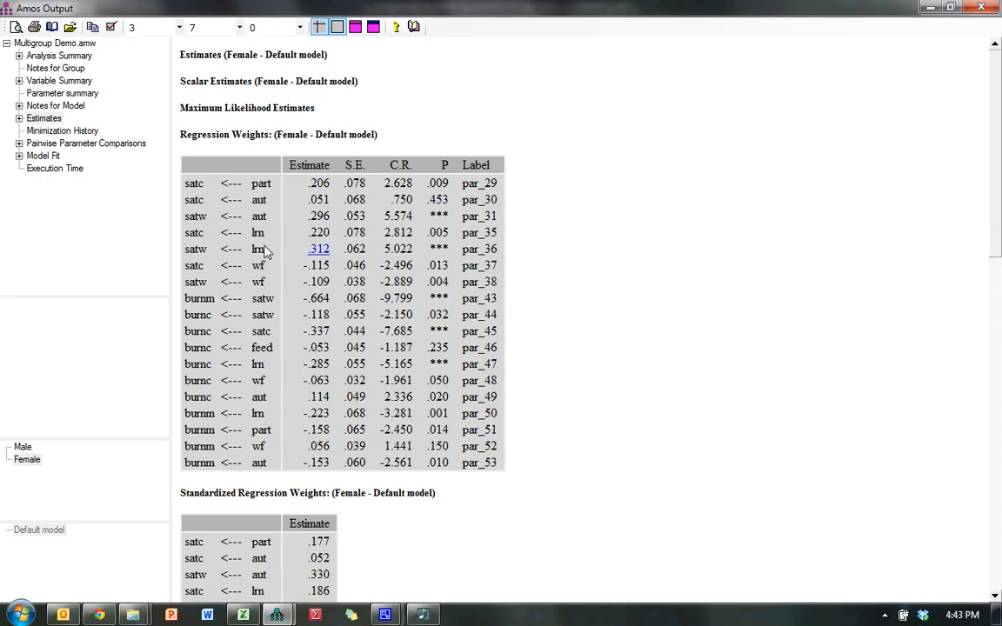
{"action": "left_click", "coordinate": [86, 143]}
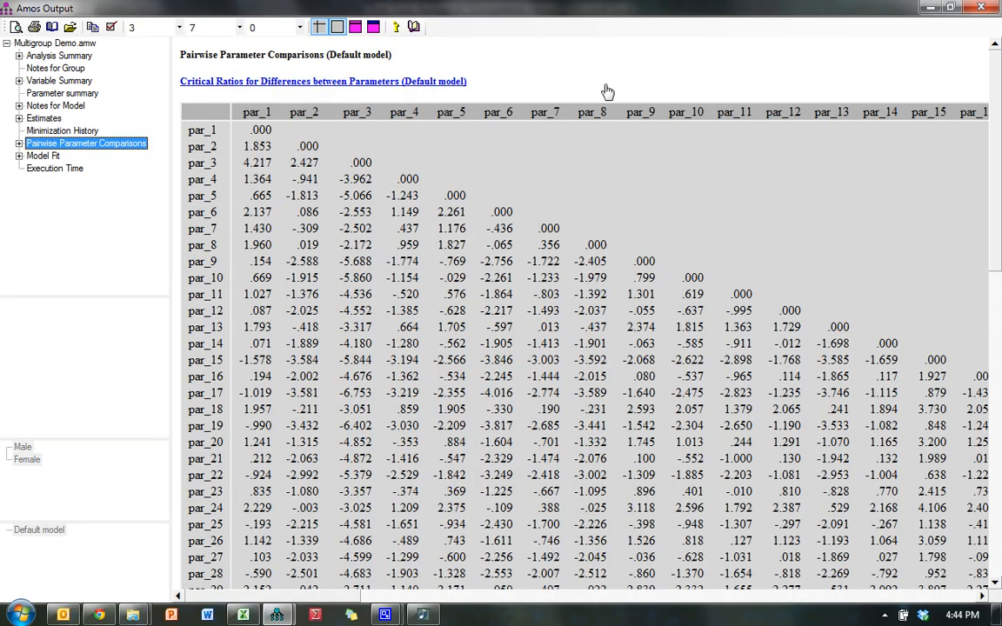
{"action": "left_click", "coordinate": [323, 81]}
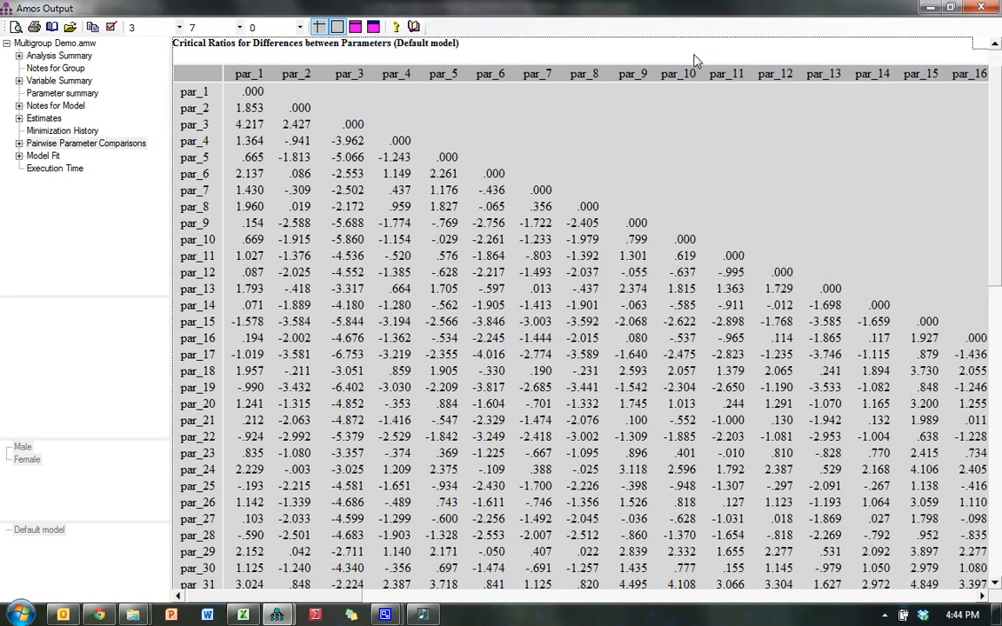
{"action": "right_click", "coordinate": [696, 61]}
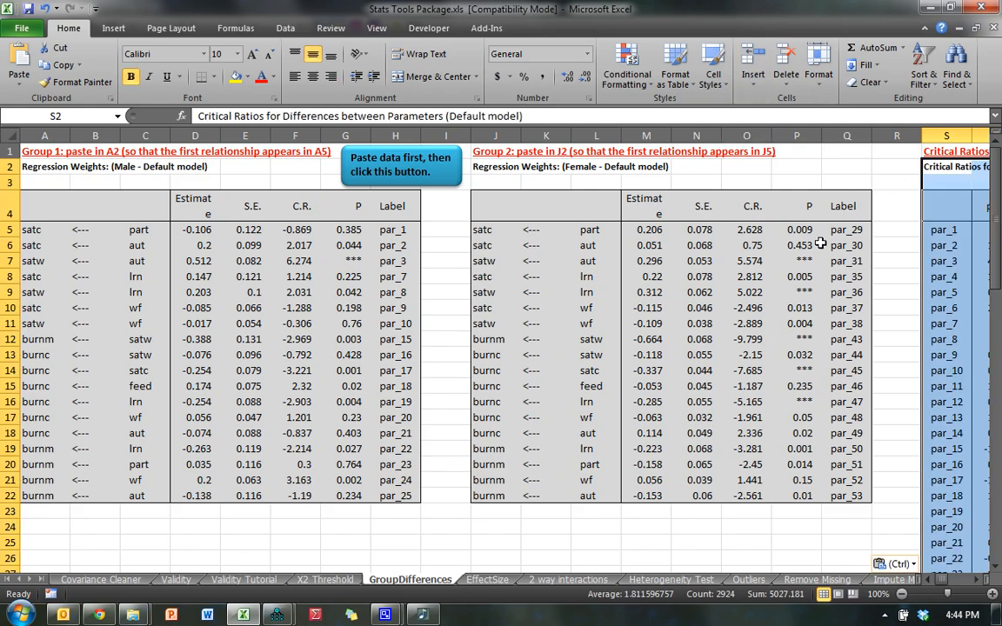
{"action": "mouse_move", "coordinate": [455, 293]}
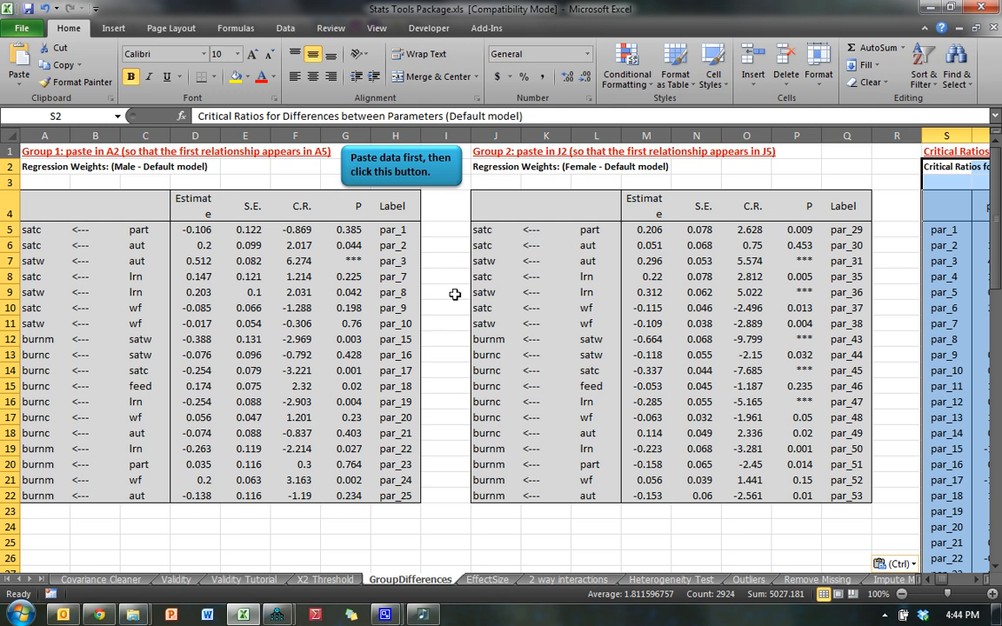
{"action": "mouse_move", "coordinate": [54, 217]}
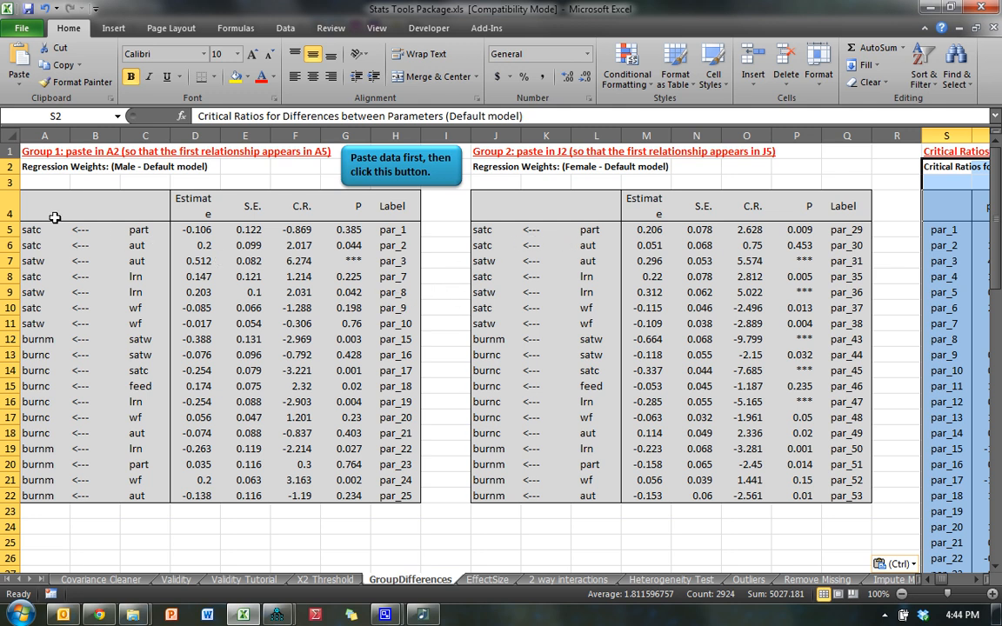
{"action": "mouse_move", "coordinate": [788, 195]}
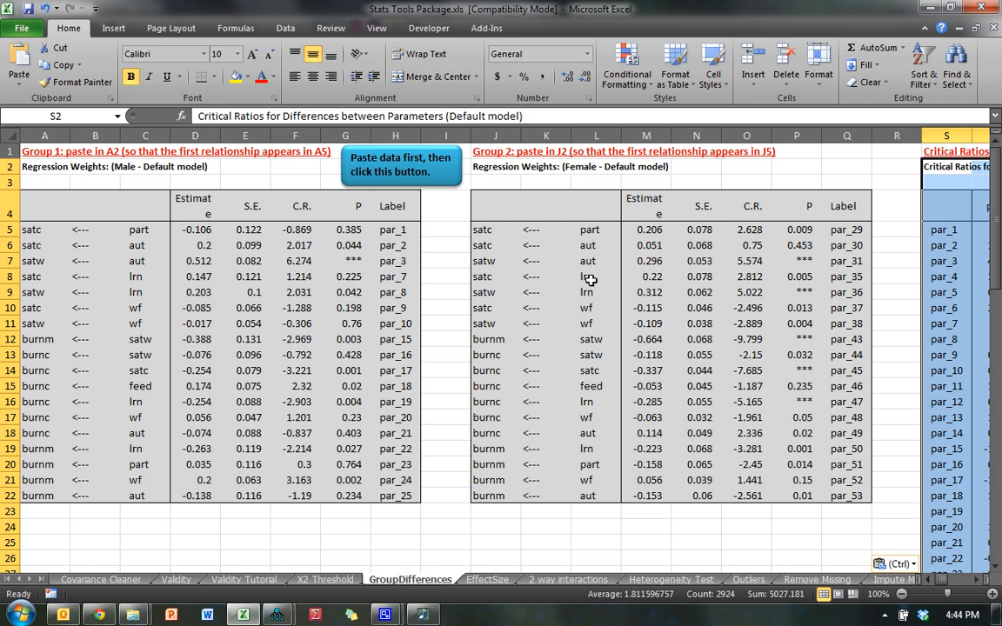
{"action": "mouse_move", "coordinate": [357, 284]}
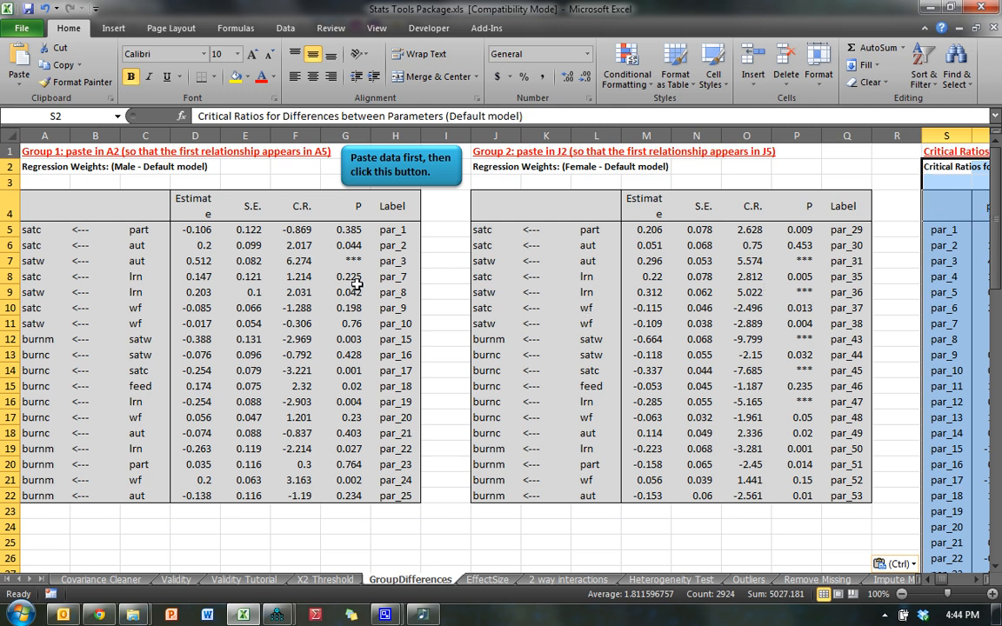
{"action": "mouse_move", "coordinate": [198, 262]}
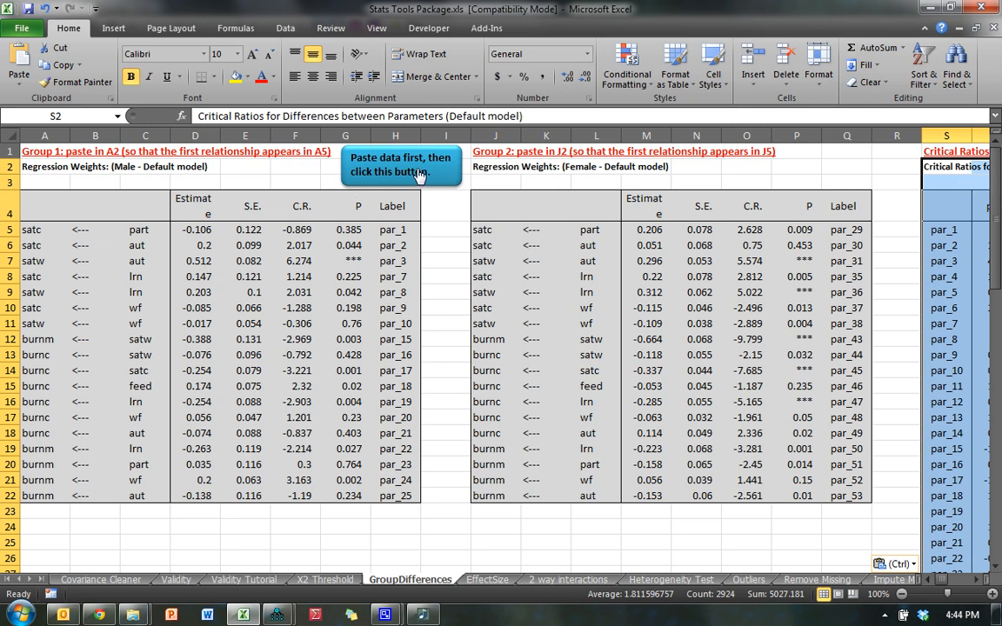
Build the comparison table, relabel group headers Male/Female, and check starred z-scores
{"action": "left_click", "coordinate": [400, 164]}
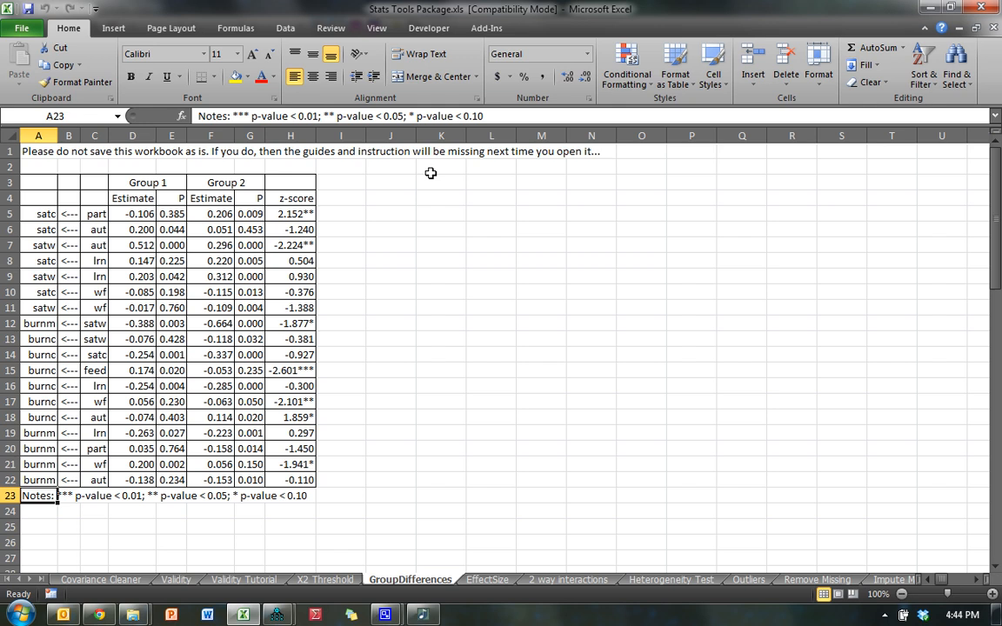
{"action": "mouse_move", "coordinate": [377, 374]}
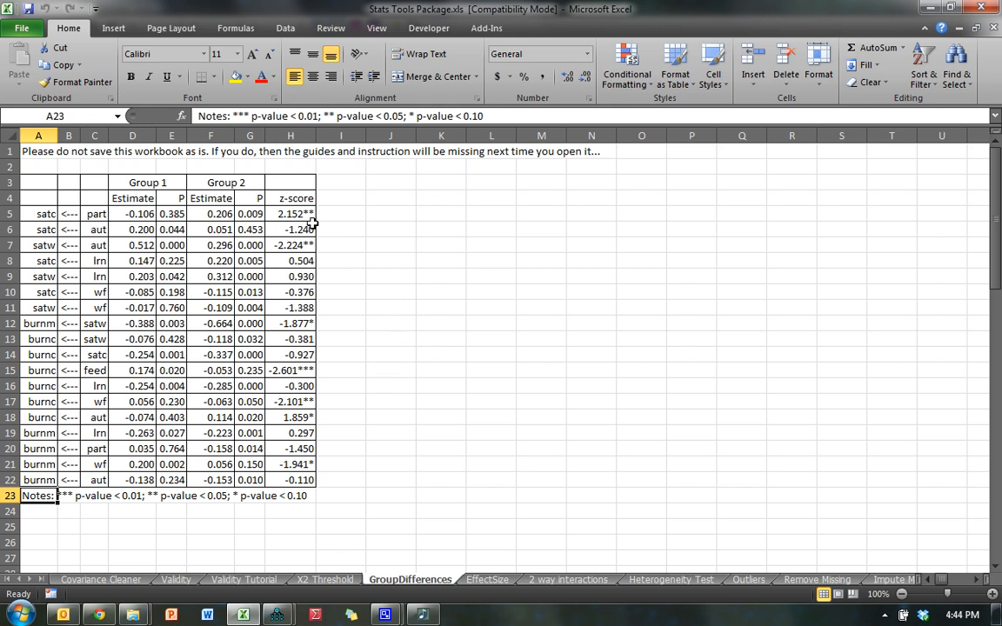
{"action": "left_click", "coordinate": [291, 213]}
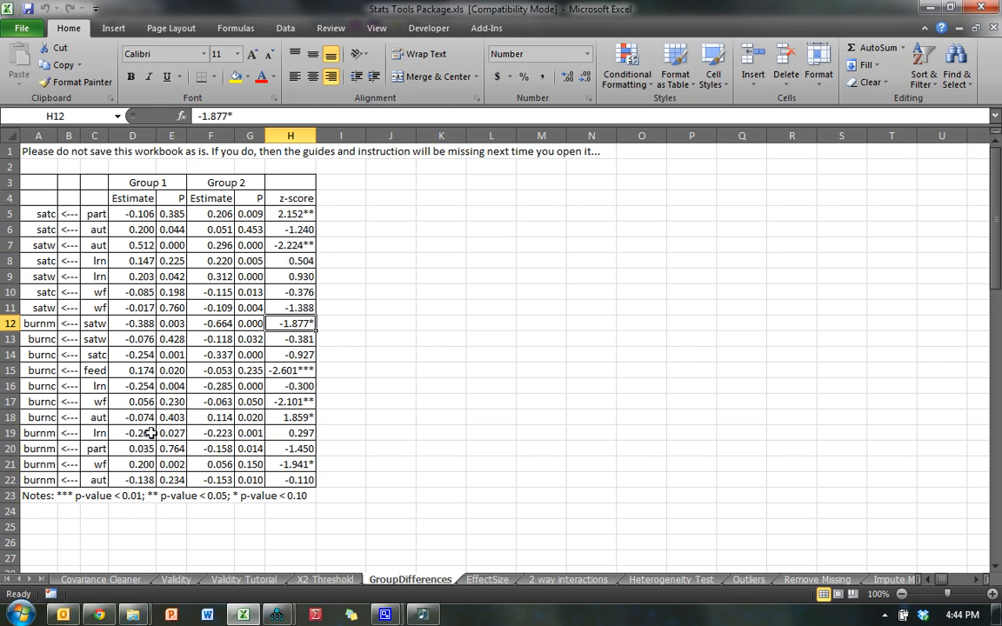
{"action": "left_click", "coordinate": [290, 213]}
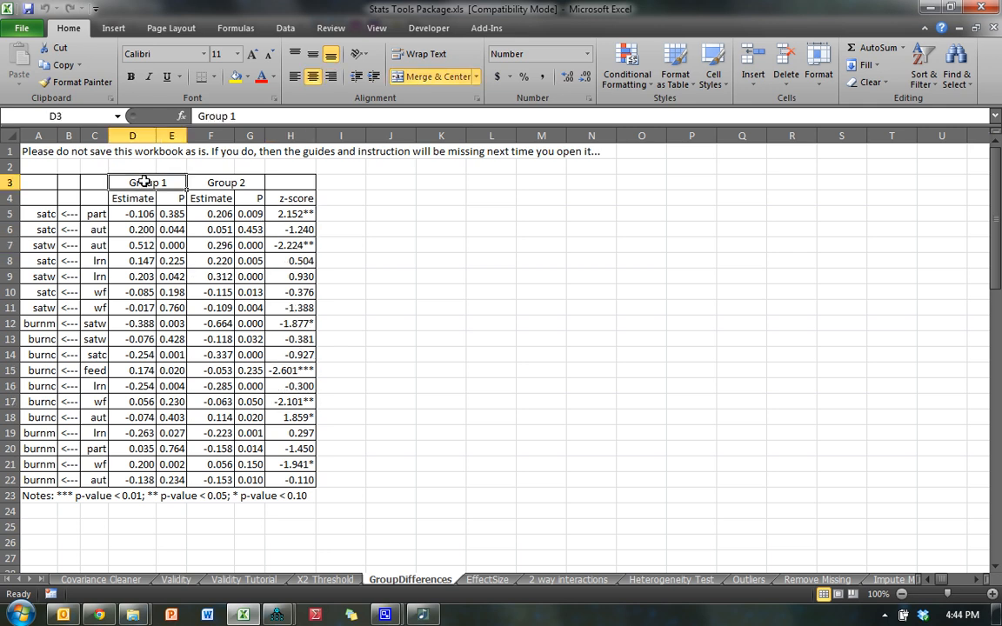
{"action": "type", "text": "Female"}
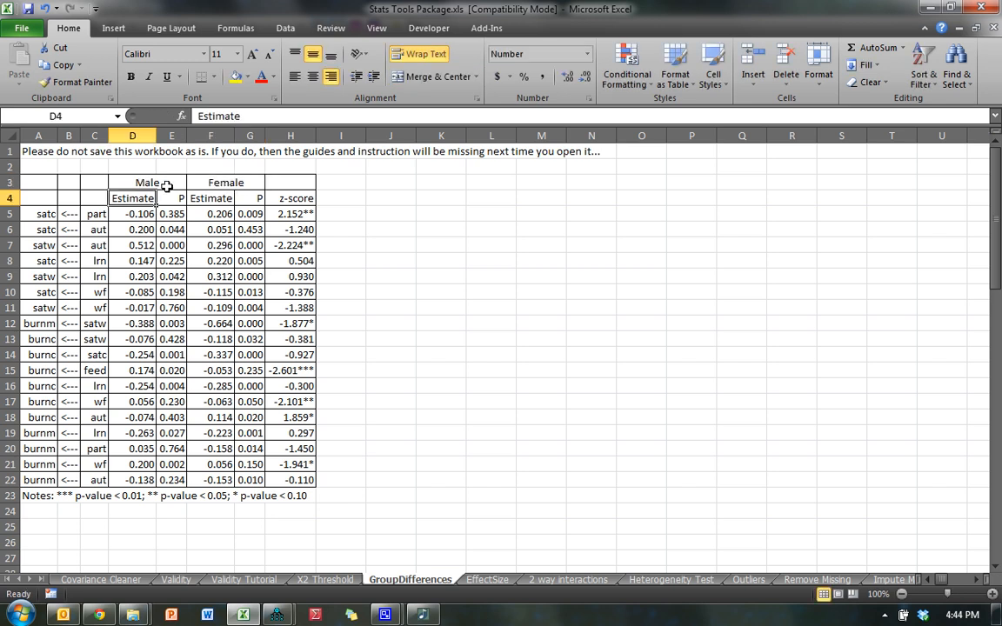
{"action": "mouse_move", "coordinate": [299, 217]}
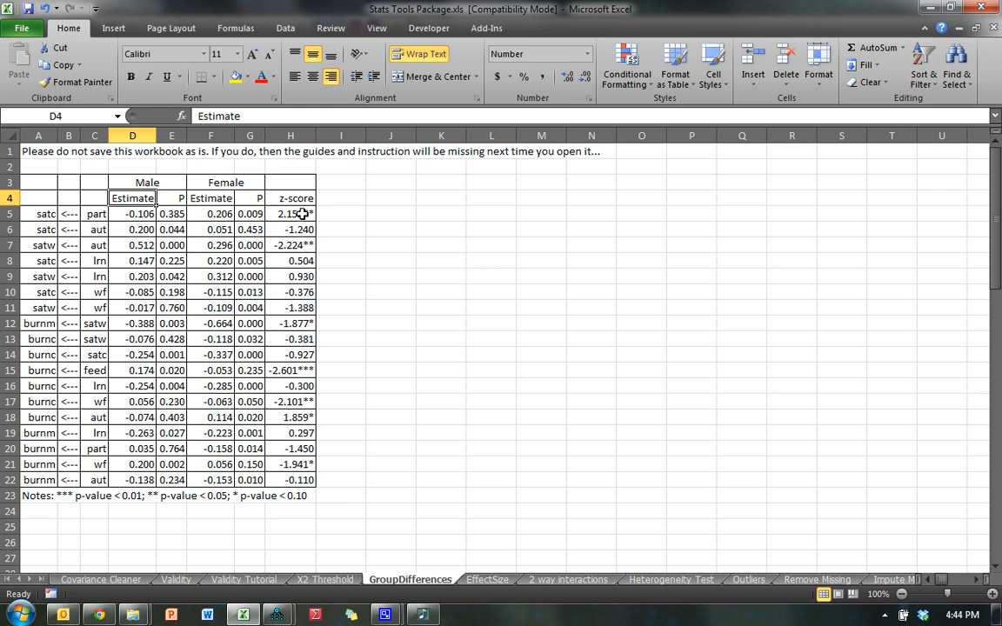
{"action": "left_click", "coordinate": [290, 370]}
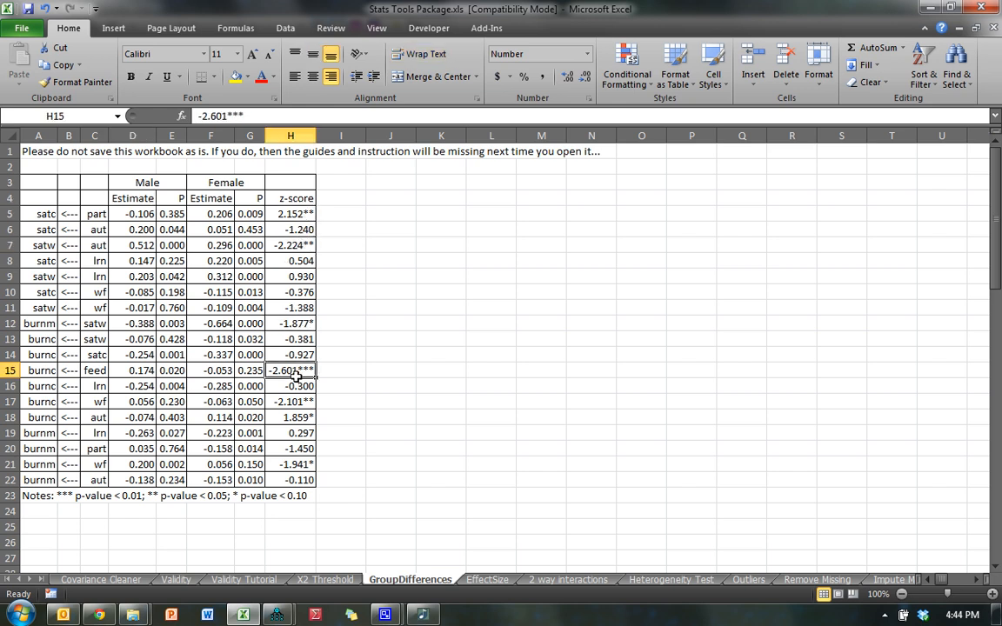
{"action": "left_click", "coordinate": [290, 464]}
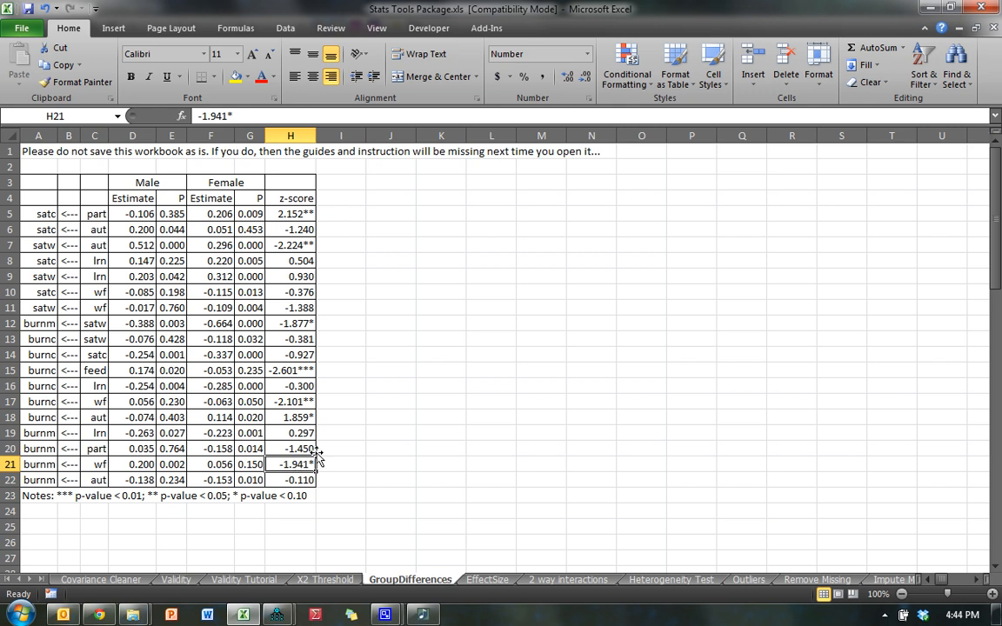
{"action": "mouse_move", "coordinate": [354, 430]}
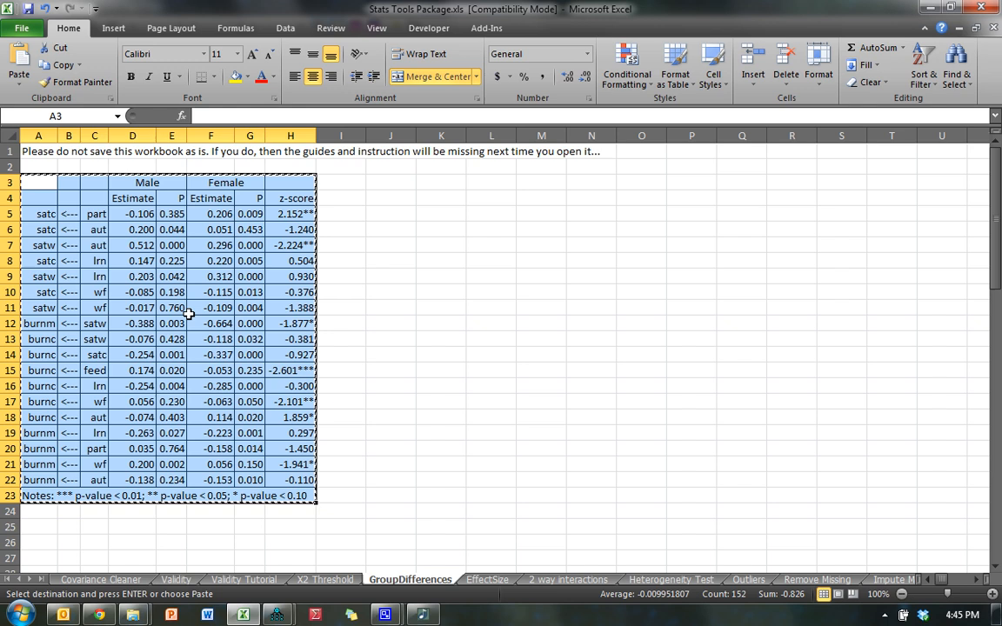
{"action": "mouse_move", "coordinate": [448, 270]}
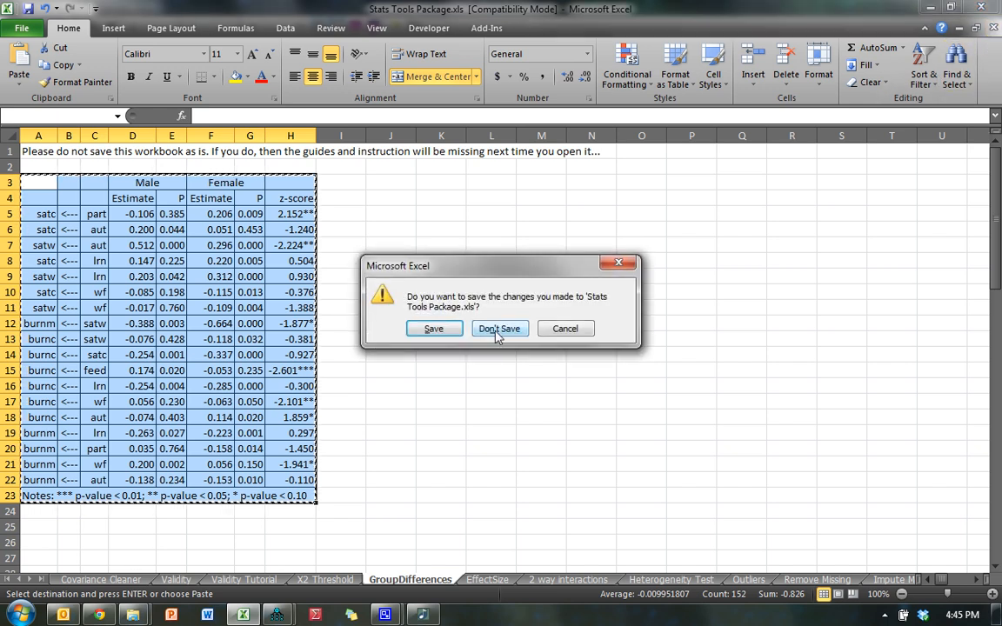
Close Excel without saving or keeping the clipboard, and return to the Amos model
{"action": "left_click", "coordinate": [499, 328]}
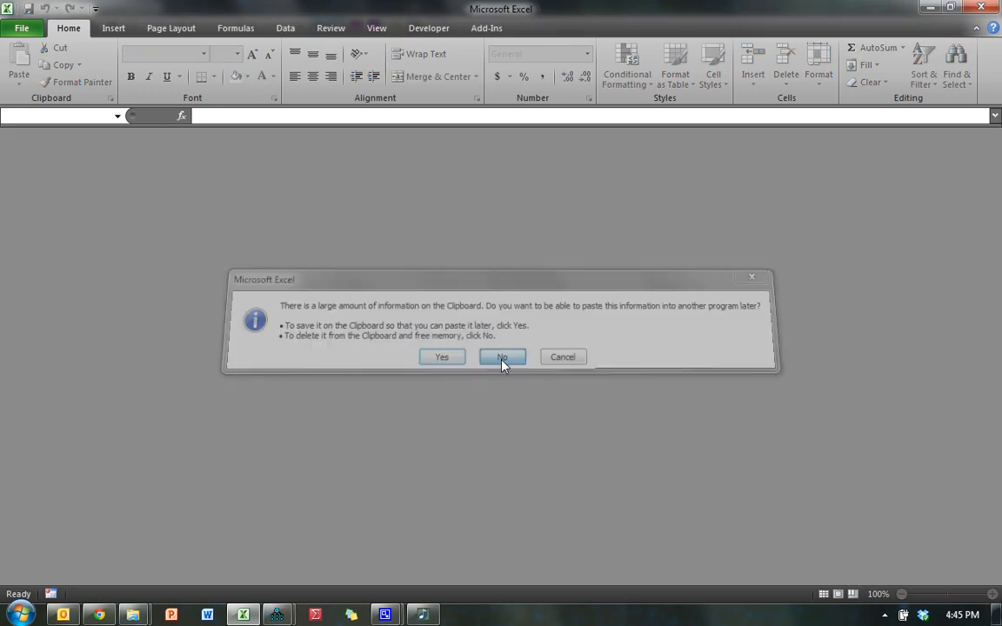
{"action": "left_click", "coordinate": [502, 356]}
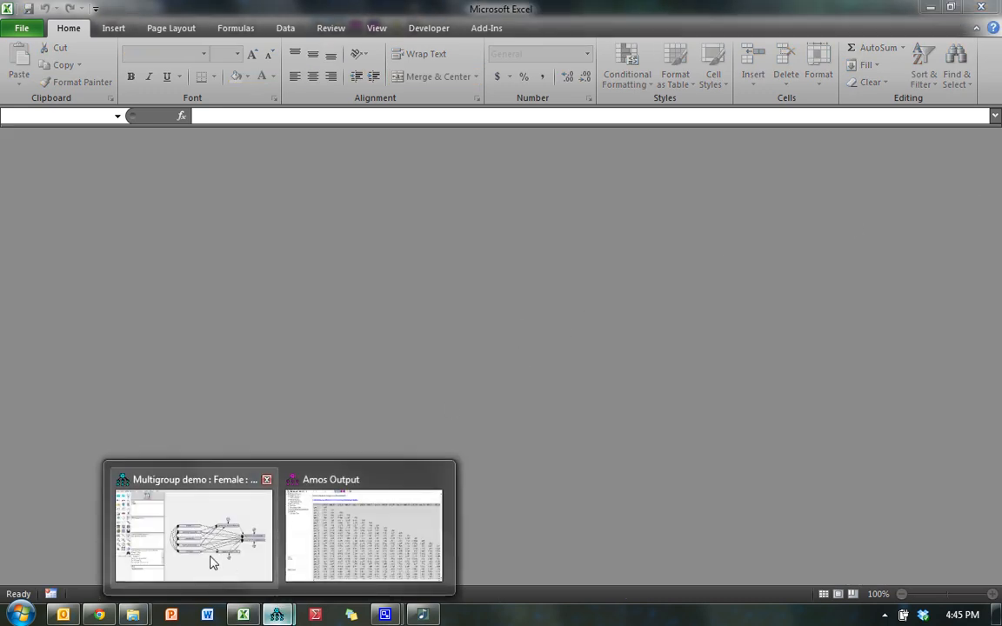
{"action": "left_click", "coordinate": [193, 534]}
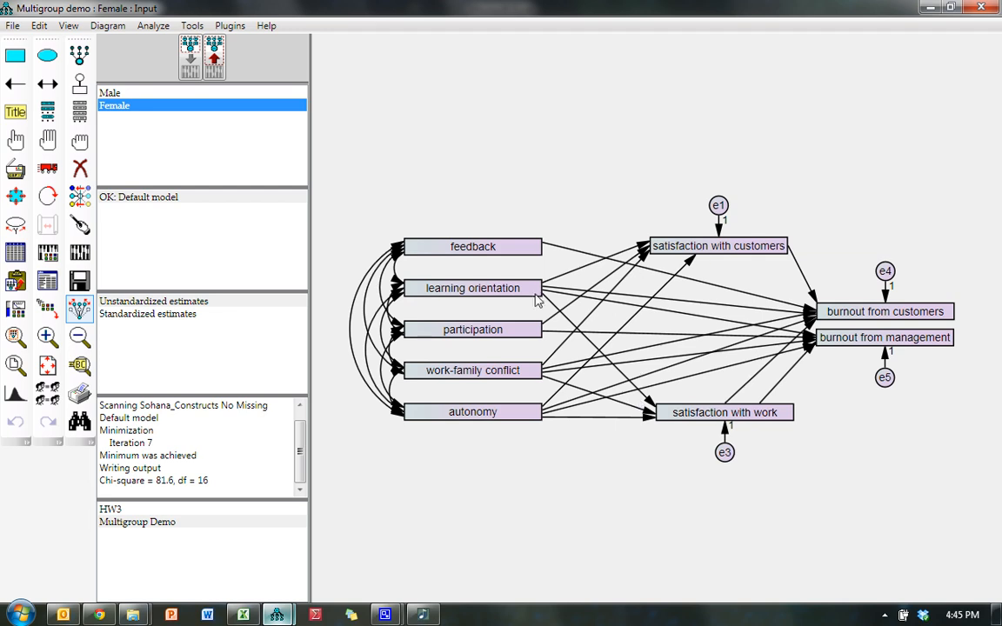
{"action": "mouse_move", "coordinate": [622, 344]}
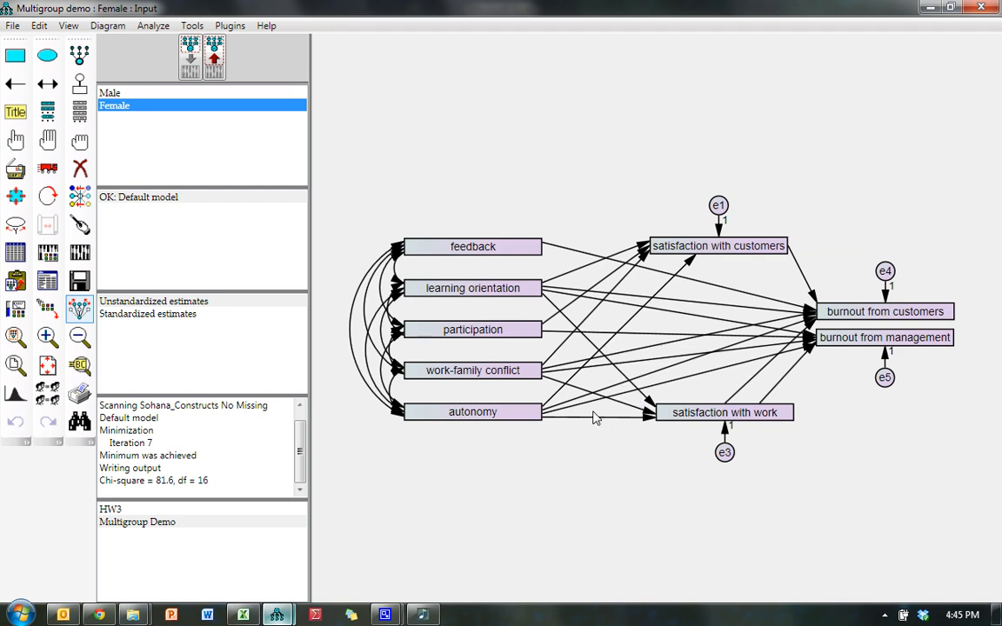
{"action": "mouse_move", "coordinate": [681, 222]}
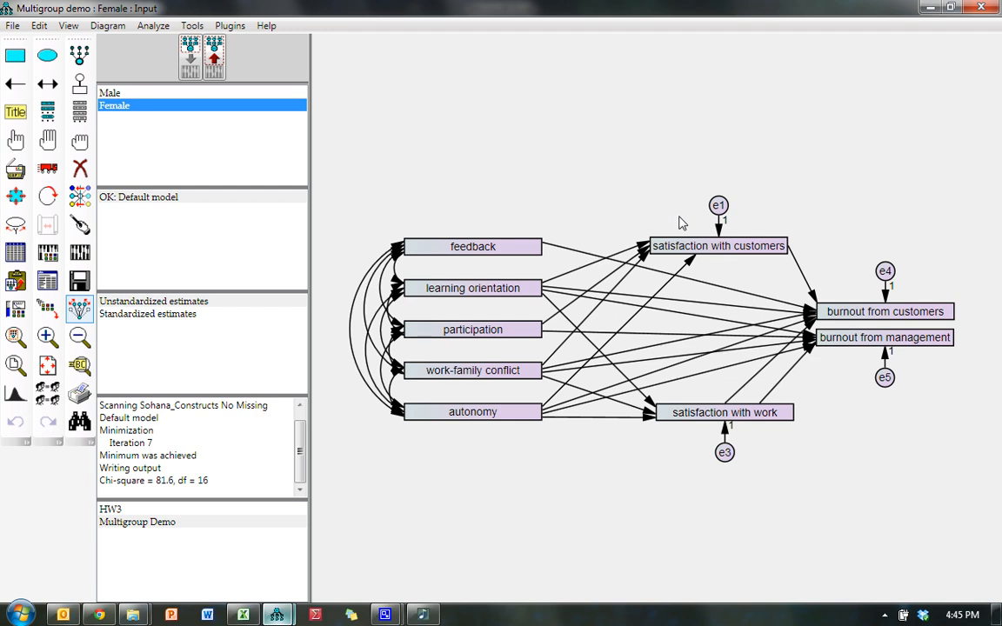
{"action": "mouse_move", "coordinate": [634, 173]}
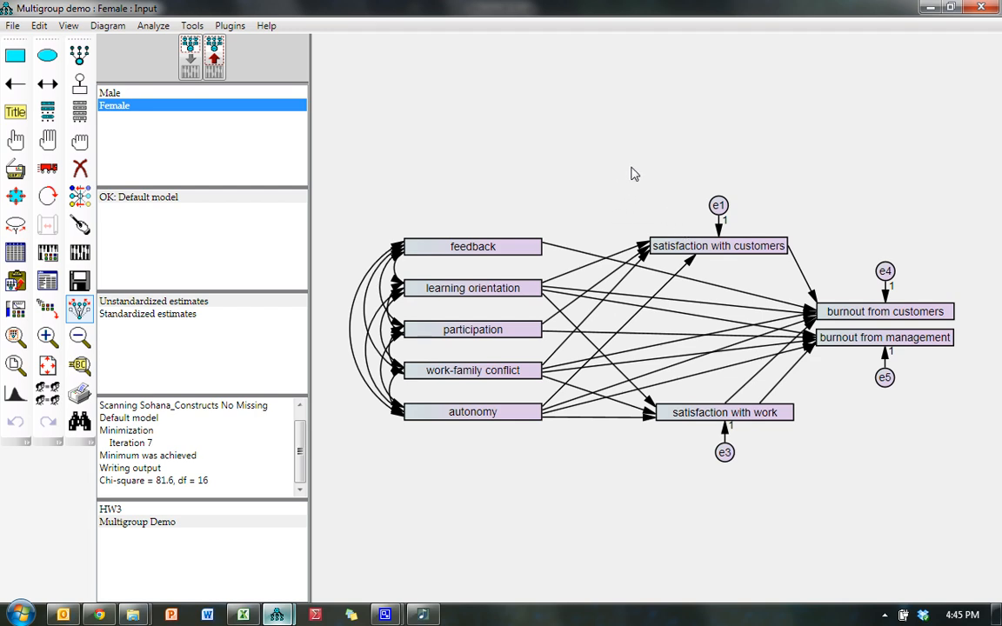